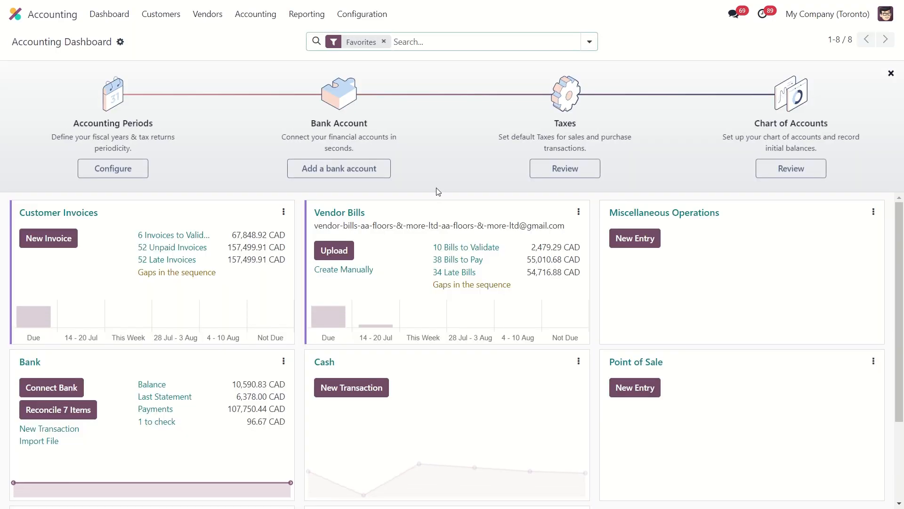
- Open the vendor Refunds list from Accounting's Vendors menu
left_click(207, 14)
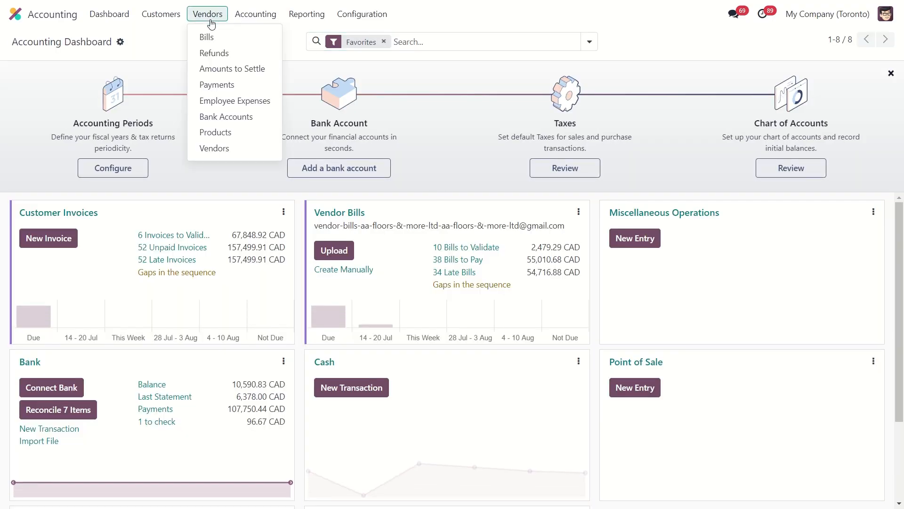
left_click(214, 52)
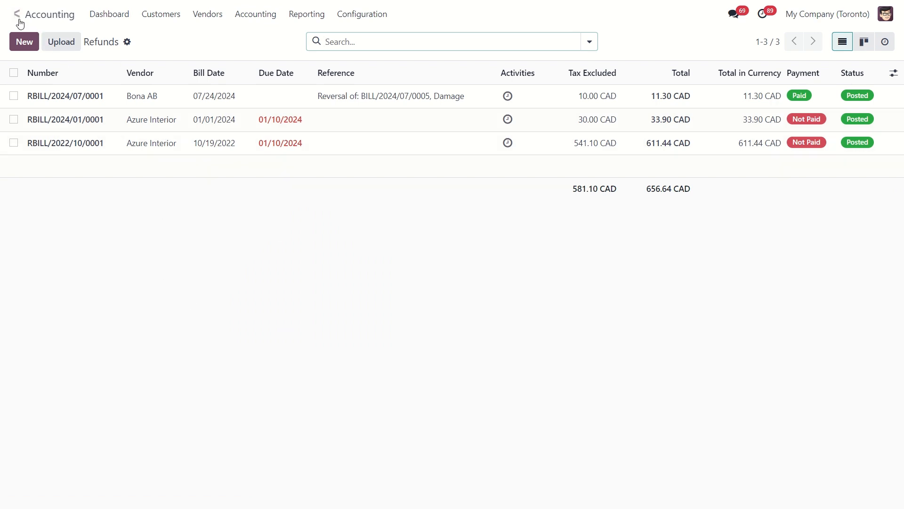
- Open Bona AB bill BILL/2024/07/0006 from purchase order P00084's Vendor Bills
left_click(16, 14)
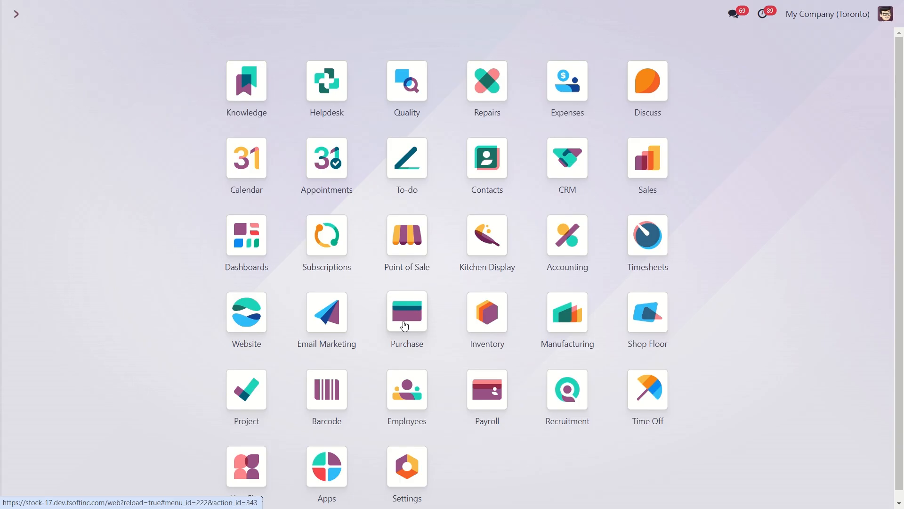
left_click(407, 301)
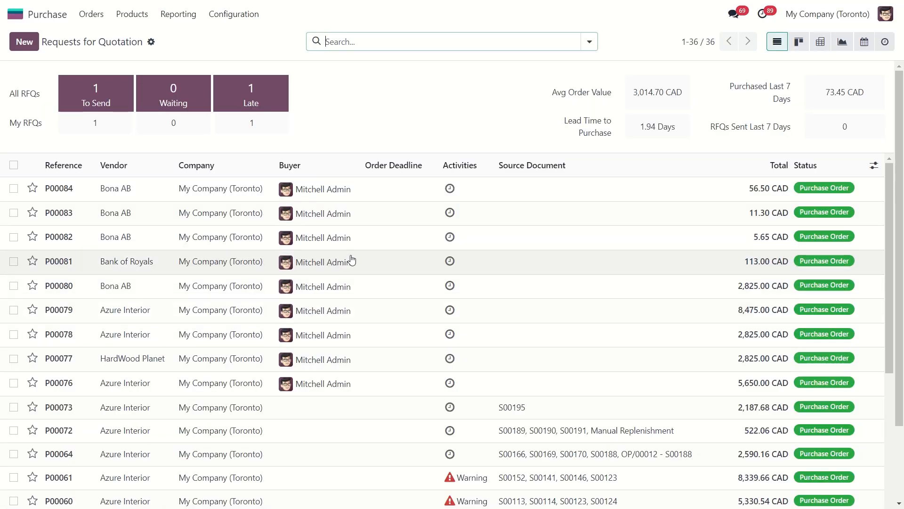
left_click(57, 188)
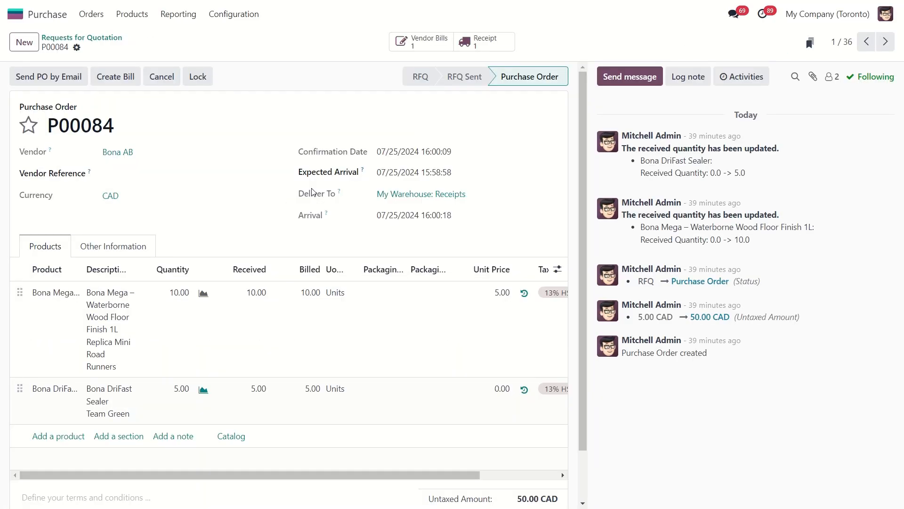
mouse_move(435, 41)
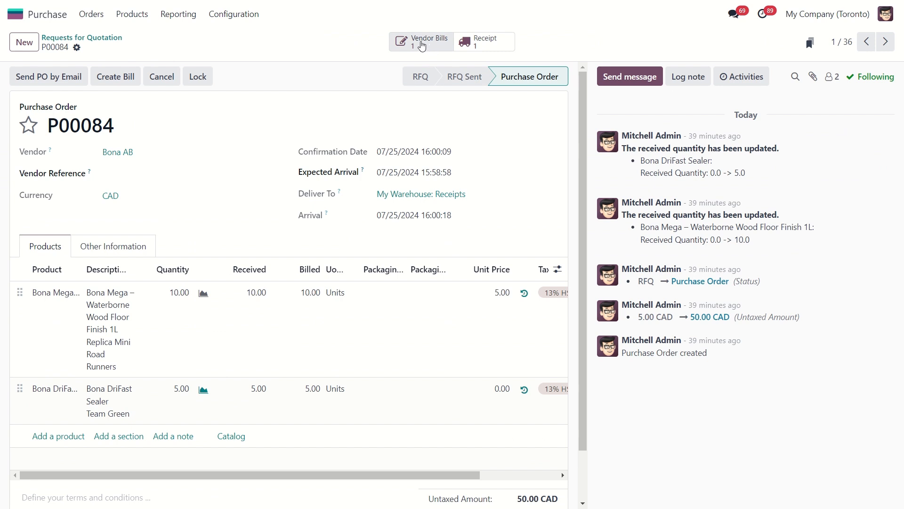
left_click(422, 42)
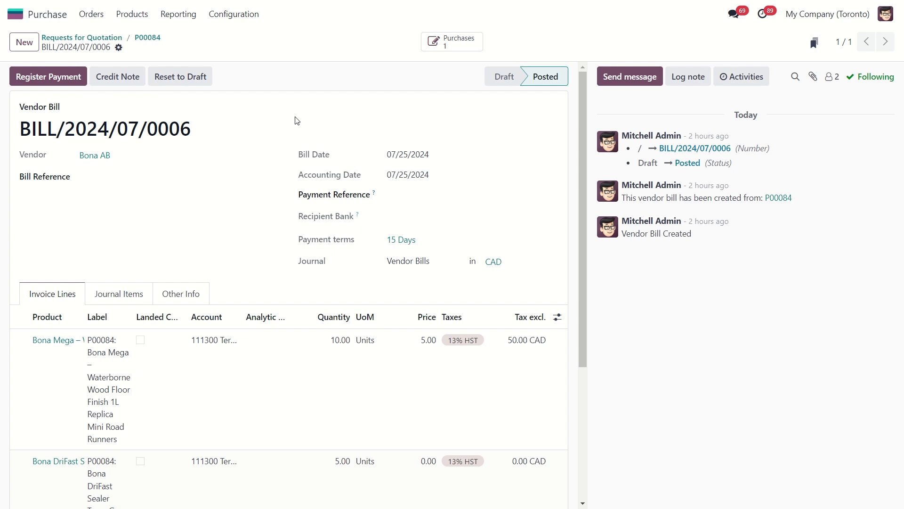
mouse_move(118, 76)
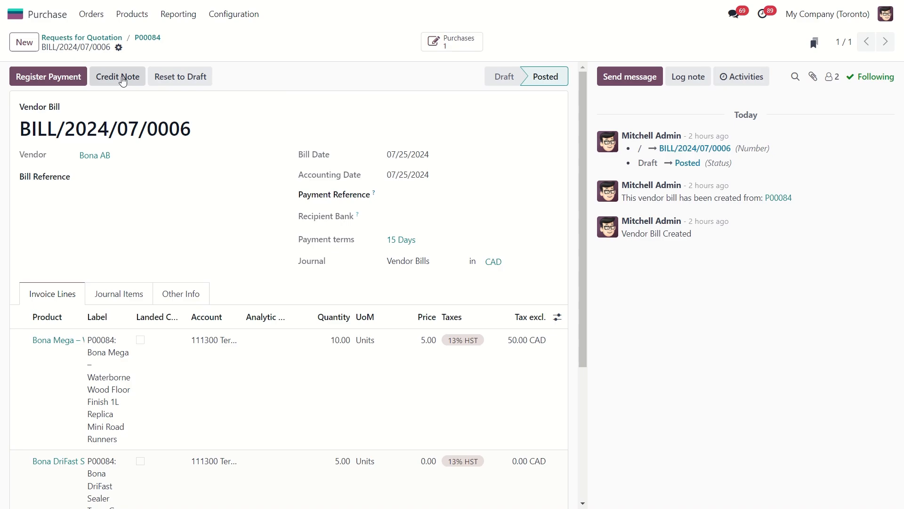
- Reverse BILL/2024/07/0006 into a draft credit note with reason 'Item came broken'
left_click(117, 76)
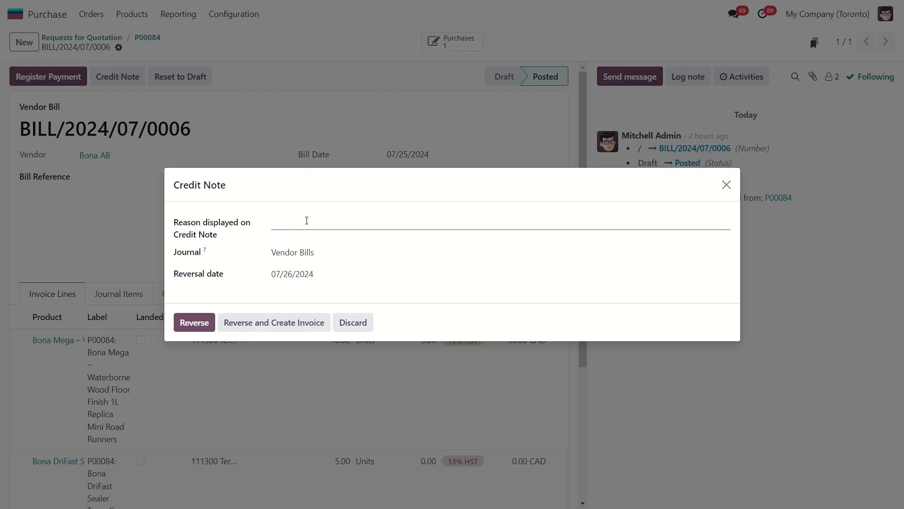
type("Item came broken")
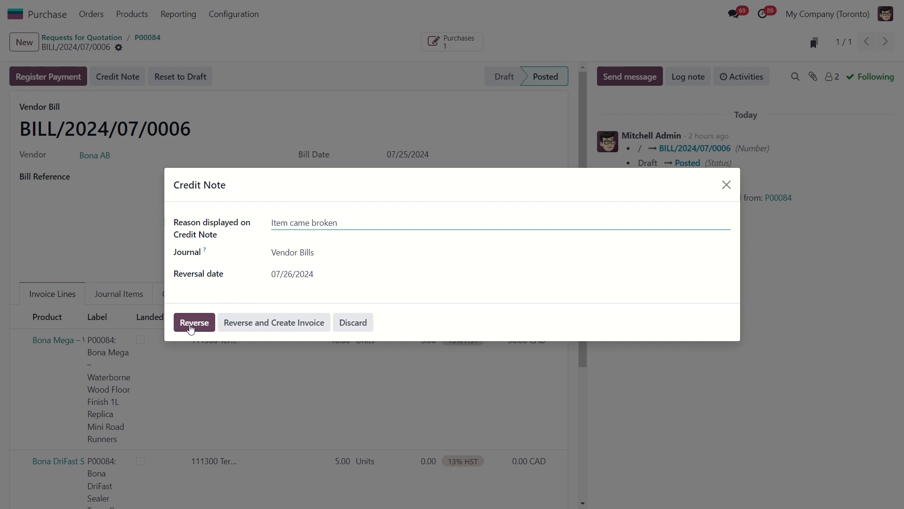
left_click(194, 321)
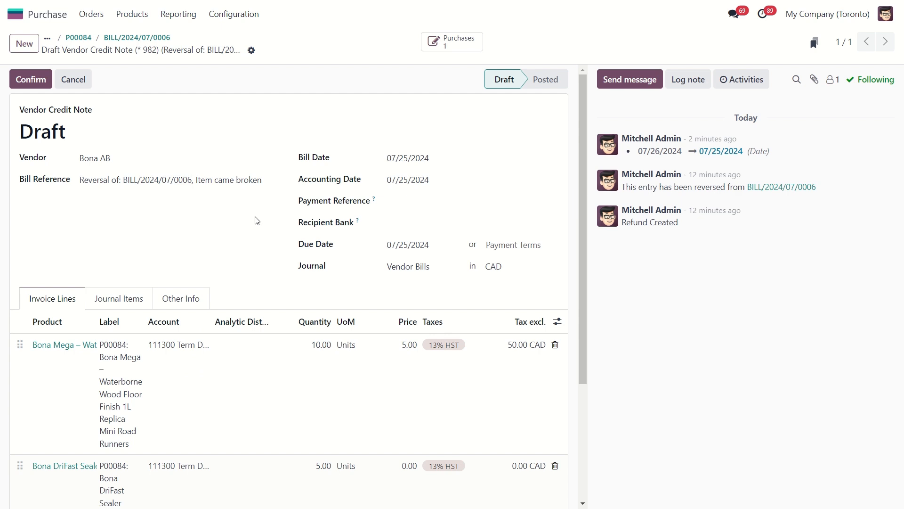
mouse_move(254, 265)
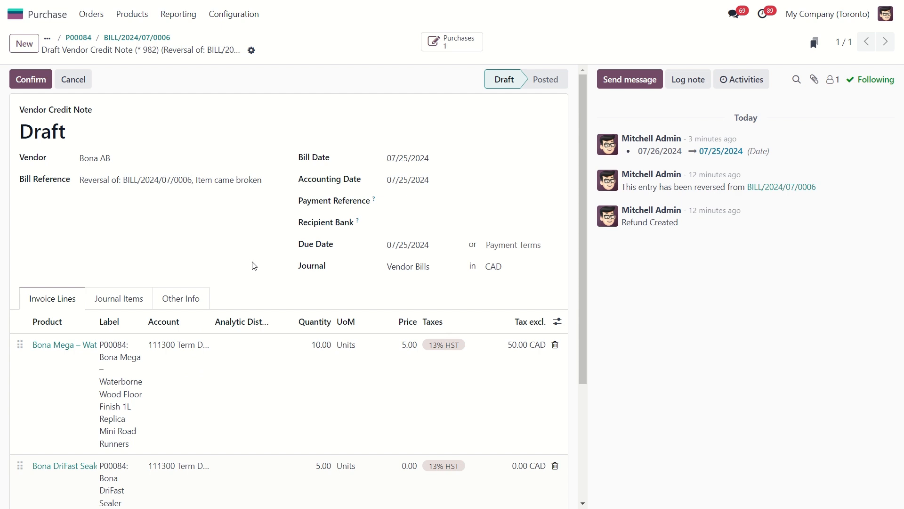
- Confirm the Bona AB credit note as RBILL/2024/07/0002, then return to the apps overview
scroll("down", 3)
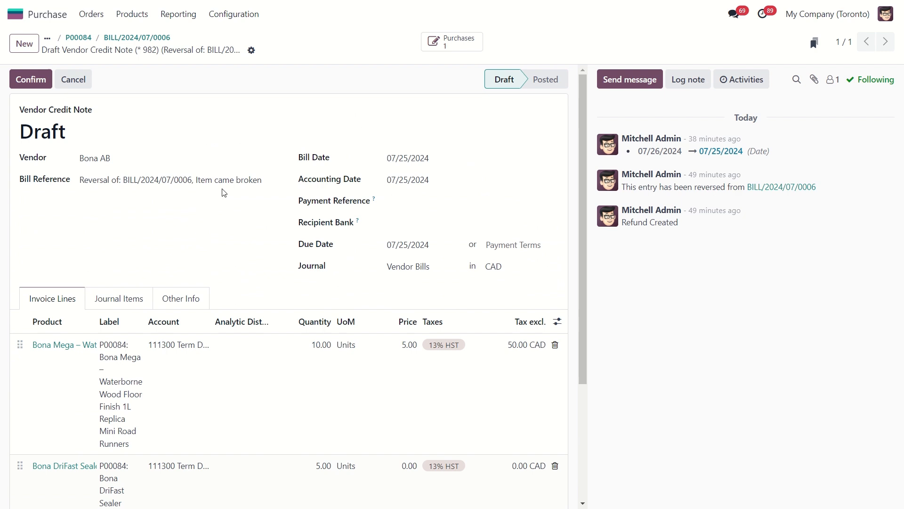
mouse_move(105, 195)
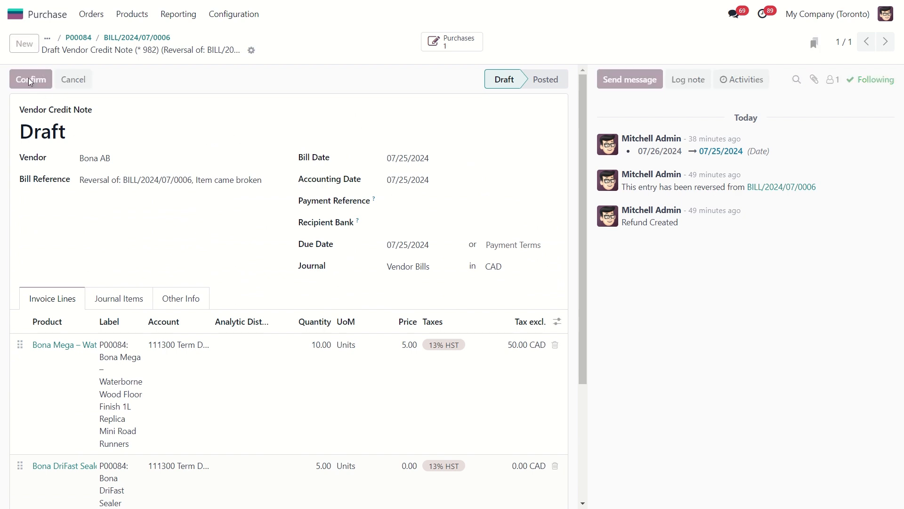
left_click(30, 79)
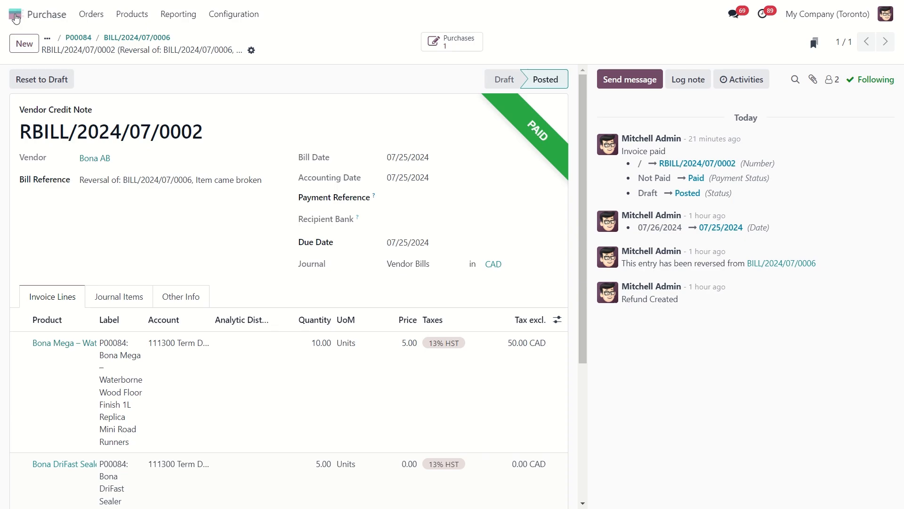
left_click(14, 13)
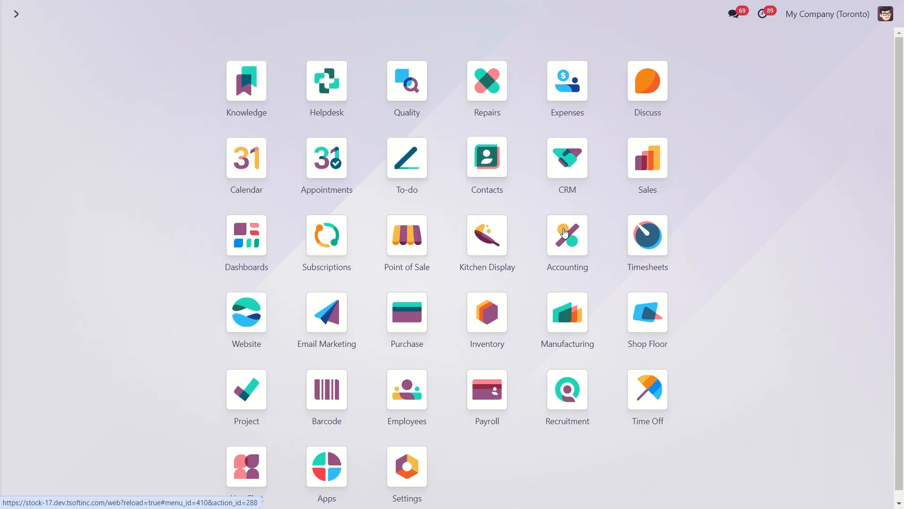
- Filter Journal Entries to posted purchases, with RBILL/2024/07/0002 for Bona AB on top
left_click(566, 237)
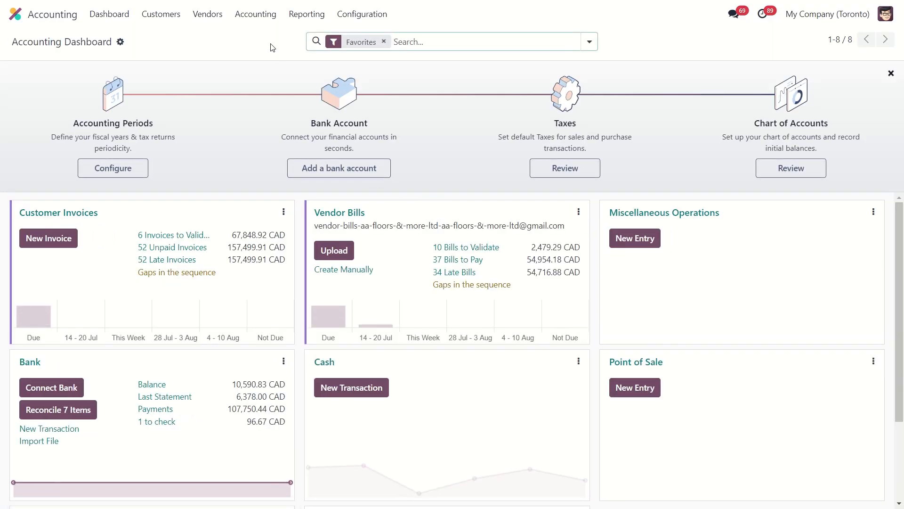
left_click(255, 14)
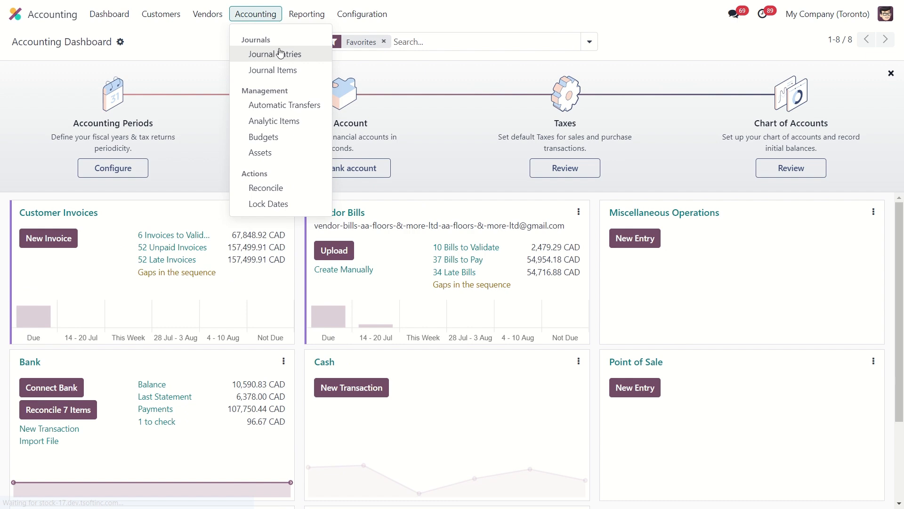
left_click(275, 54)
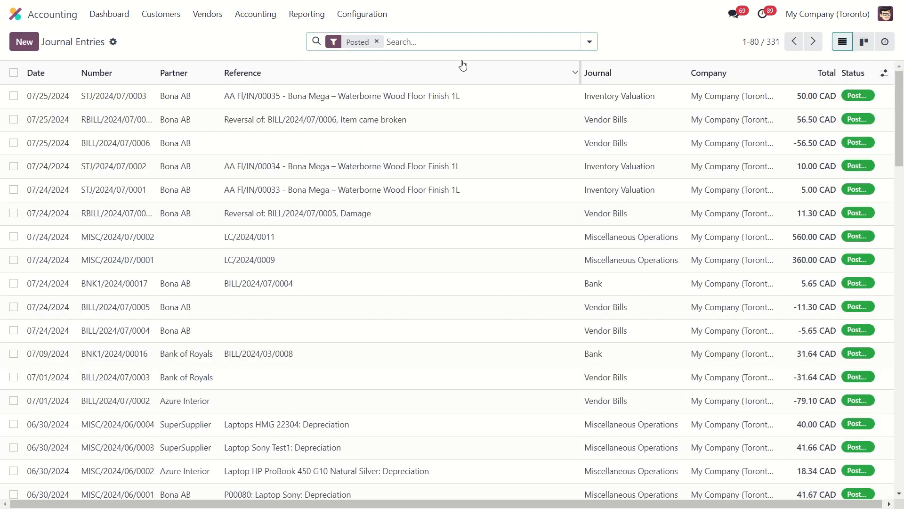
left_click(588, 41)
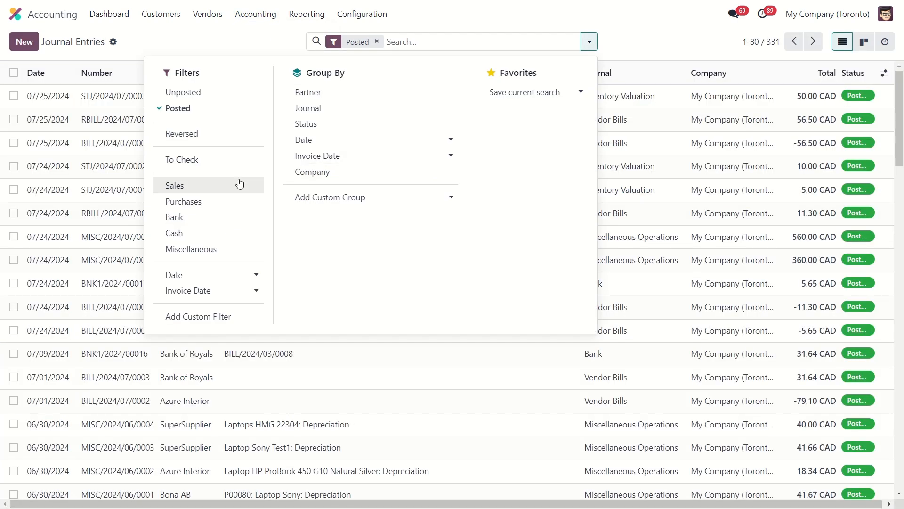
left_click(175, 201)
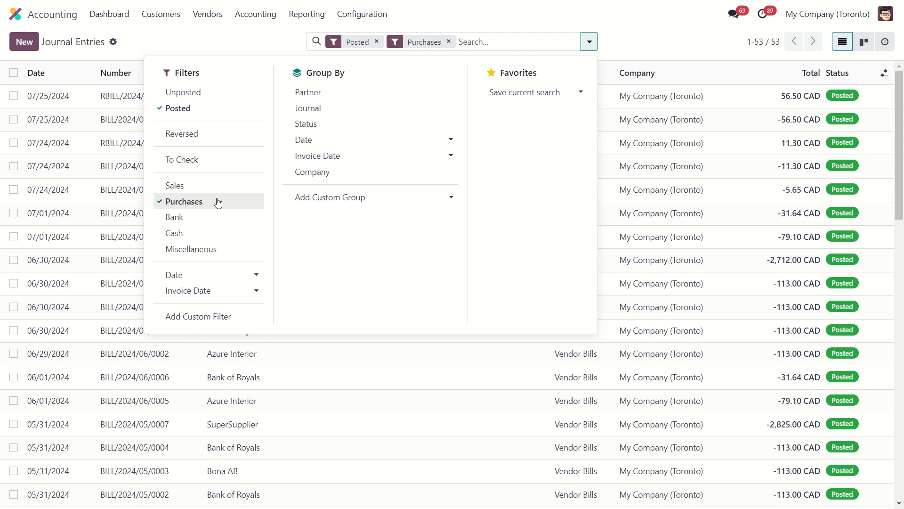
left_click(589, 41)
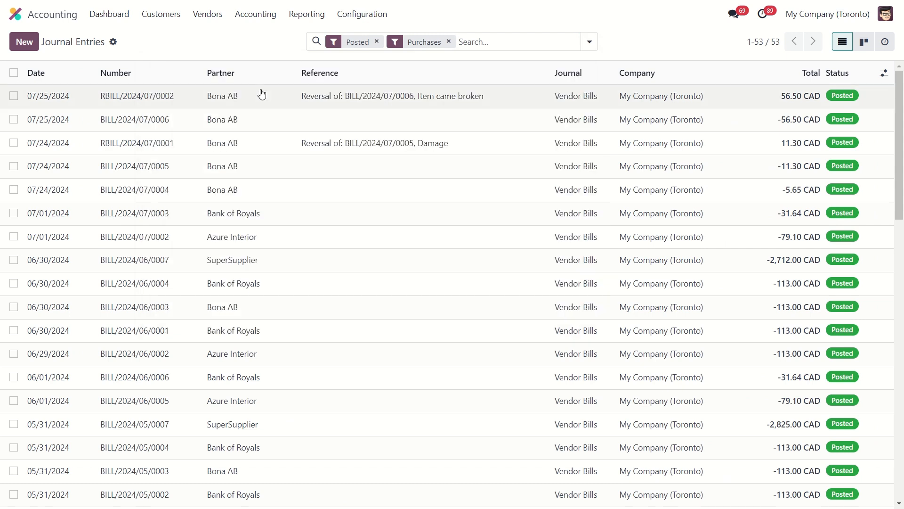
mouse_move(260, 98)
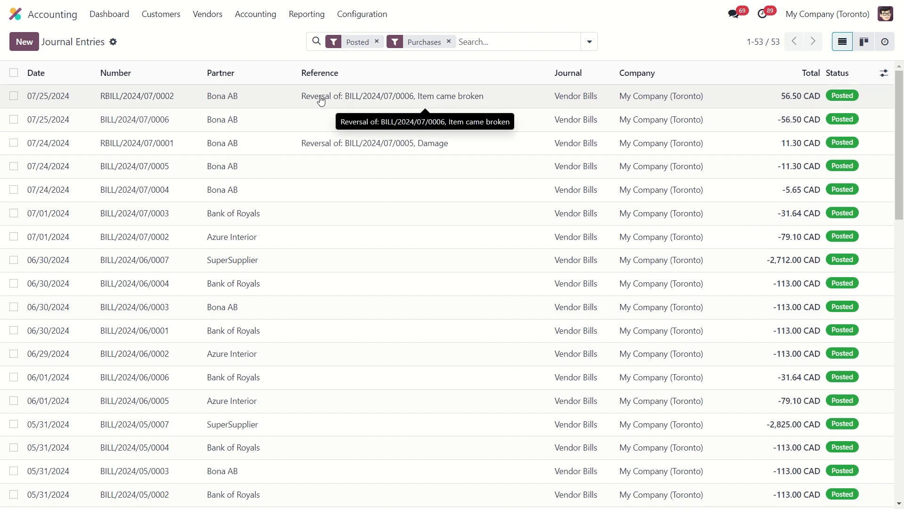
mouse_move(392, 103)
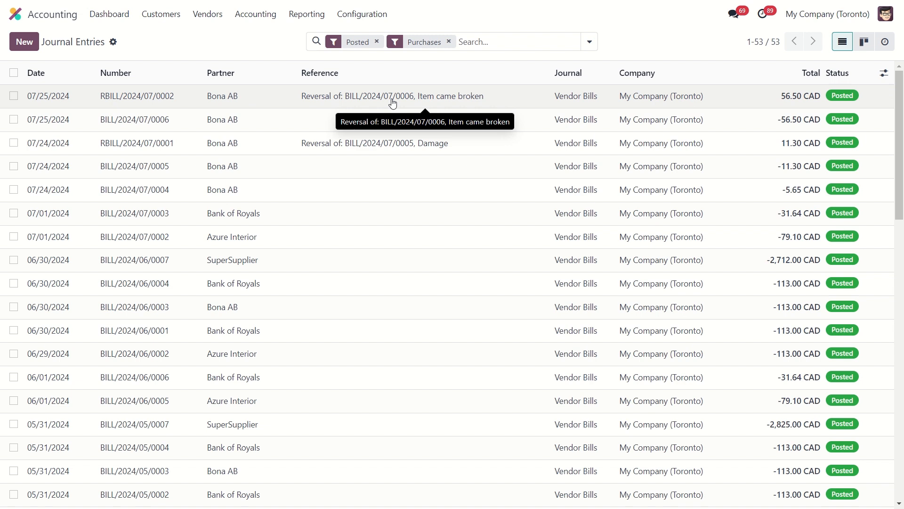
mouse_move(439, 106)
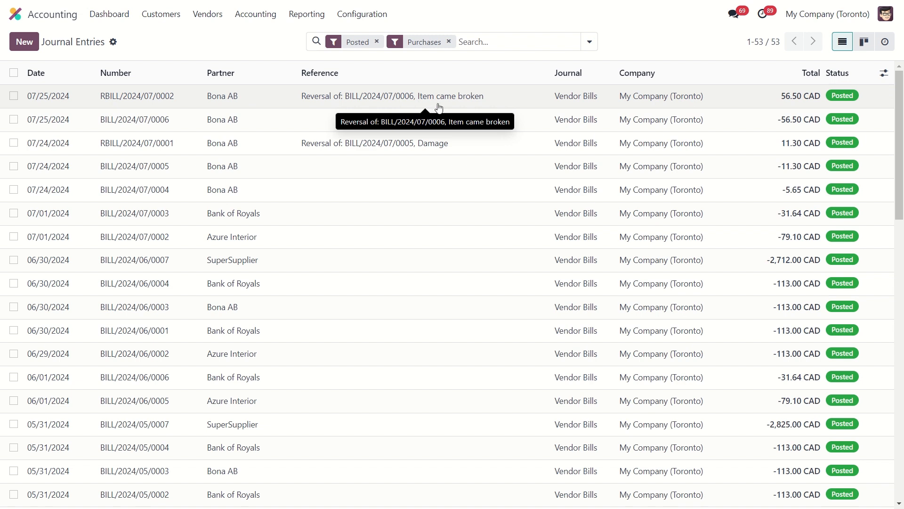
mouse_move(439, 105)
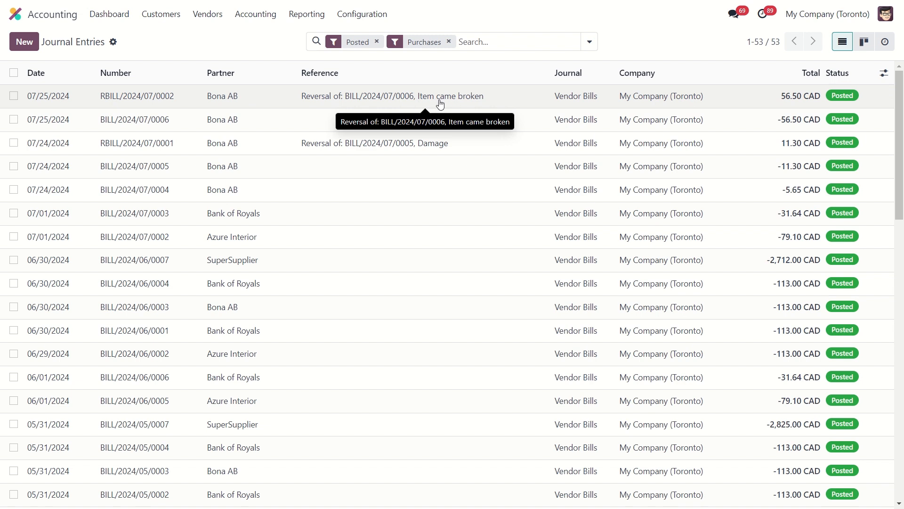
mouse_move(269, 46)
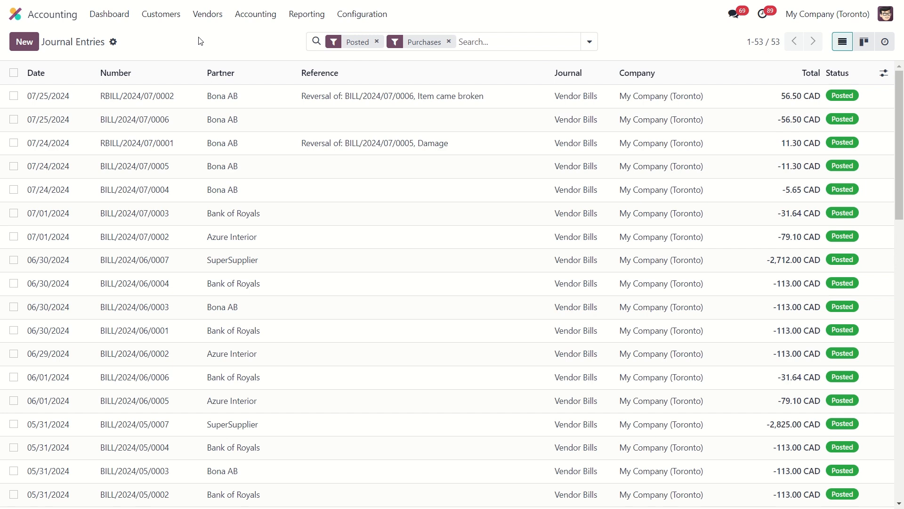
- Create a new blank vendor credit note from the Vendors > Refunds list
left_click(207, 14)
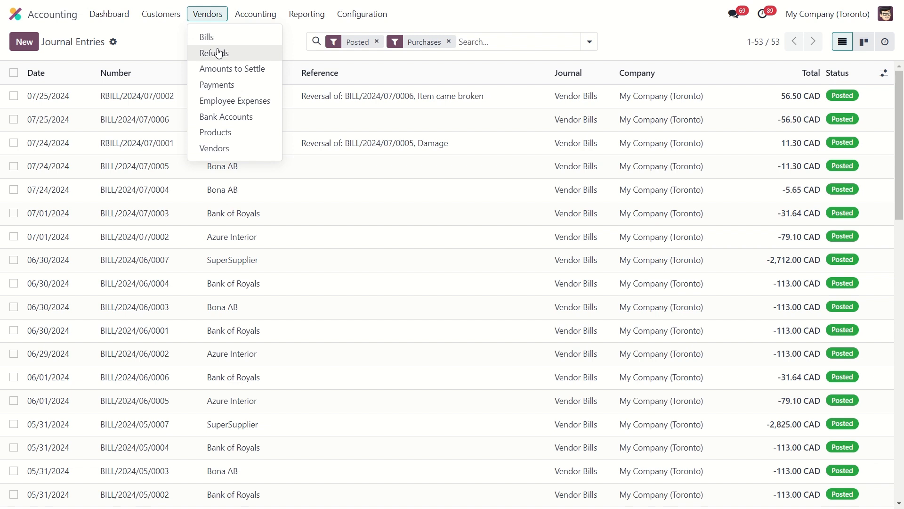
left_click(213, 53)
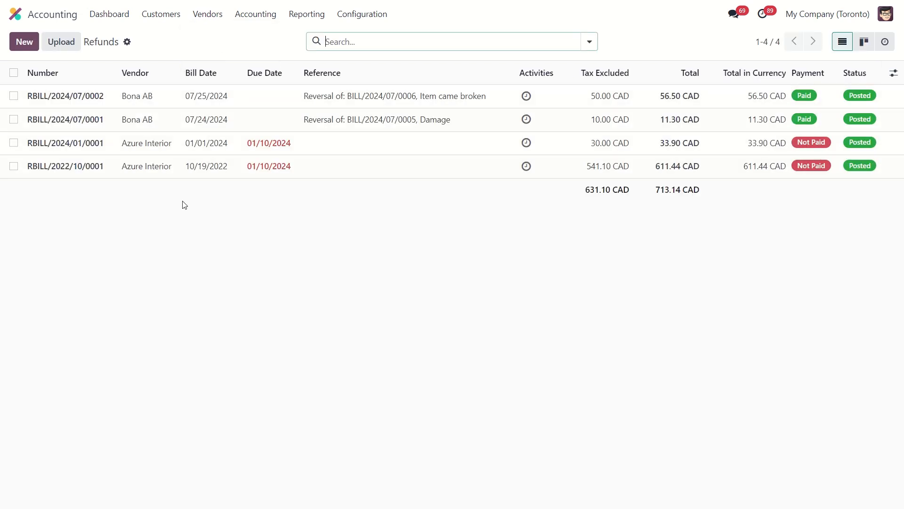
mouse_move(151, 198)
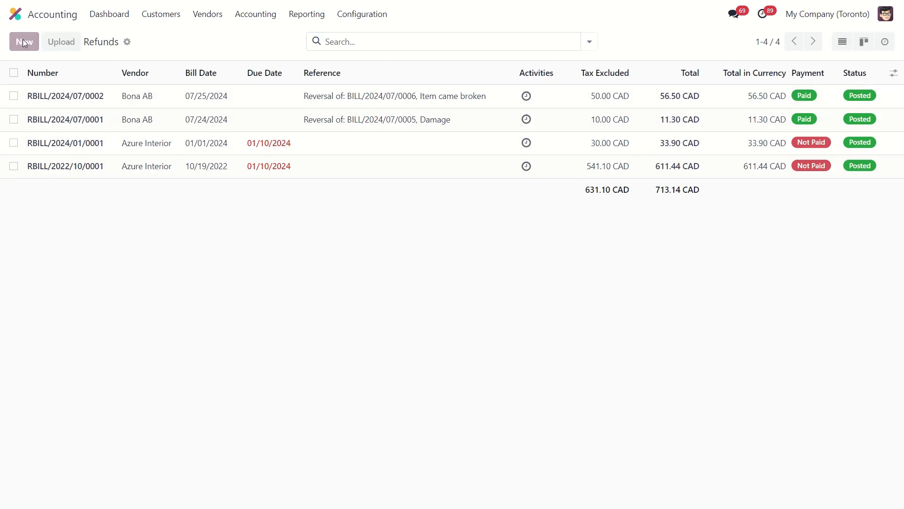
left_click(23, 41)
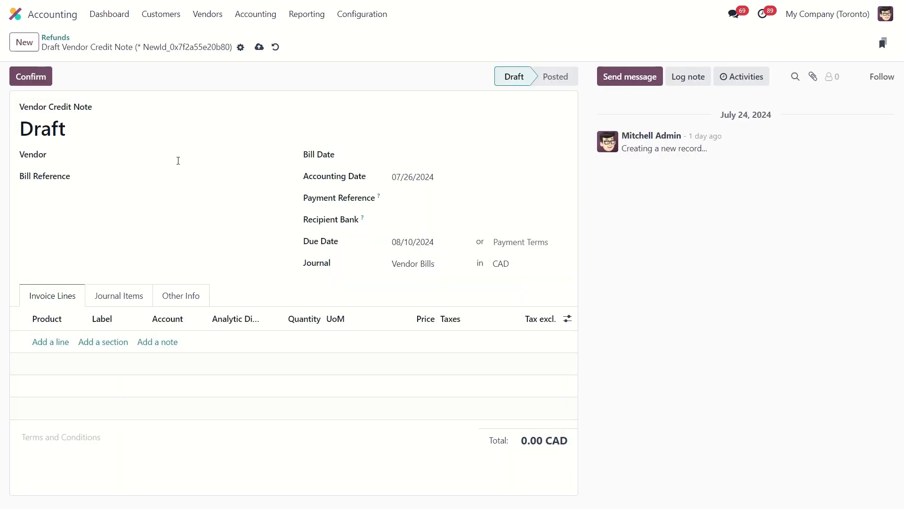
- Post a Bona AB credit note for Bona Mega floor finish, dated 07/25/2024
left_click(179, 154)
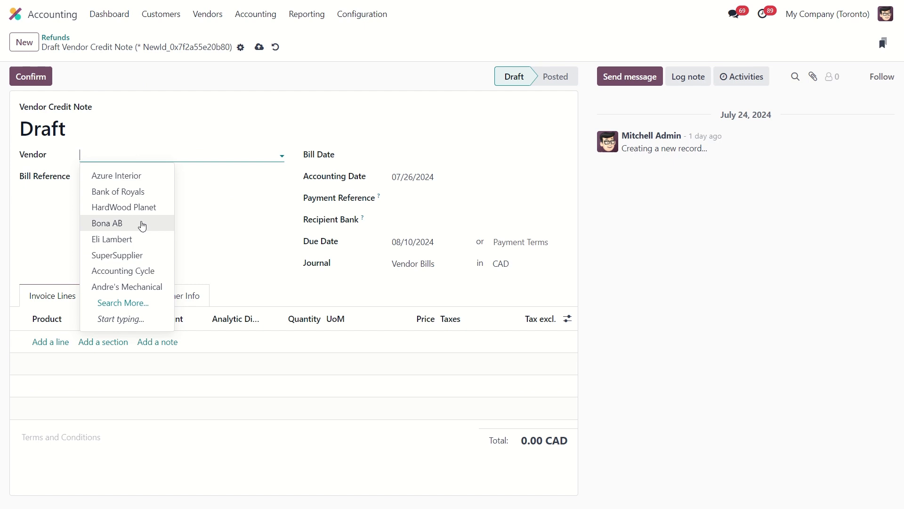
left_click(107, 223)
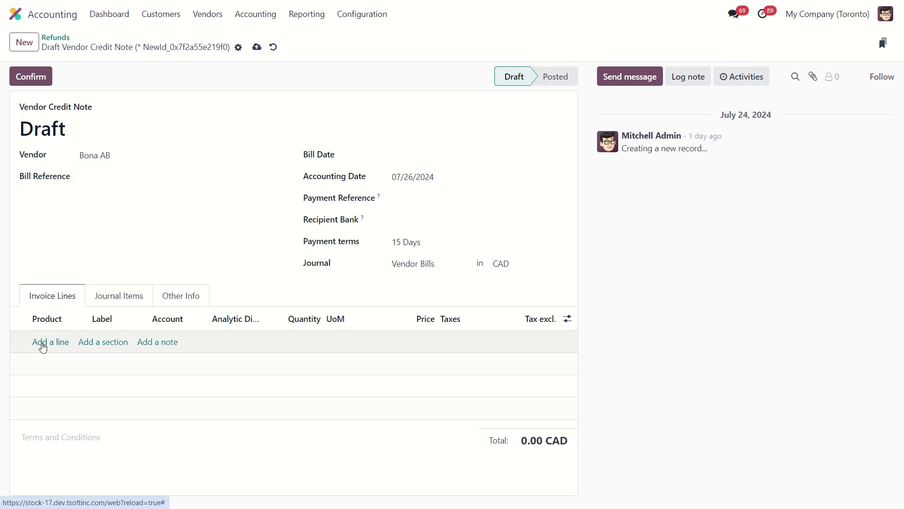
left_click(51, 342)
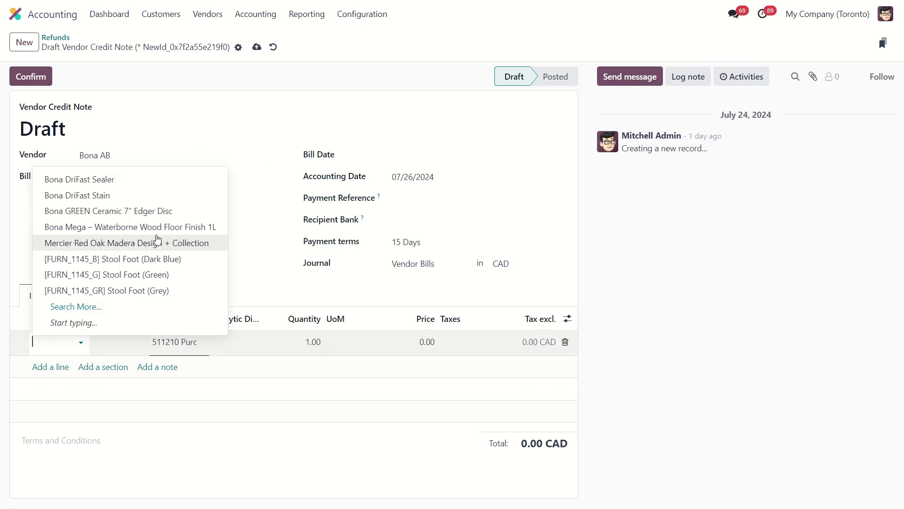
left_click(129, 226)
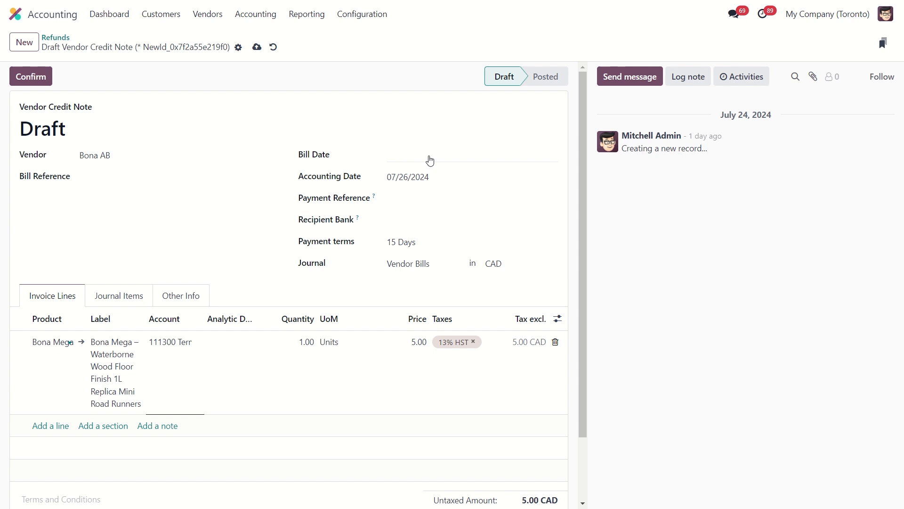
left_click(430, 154)
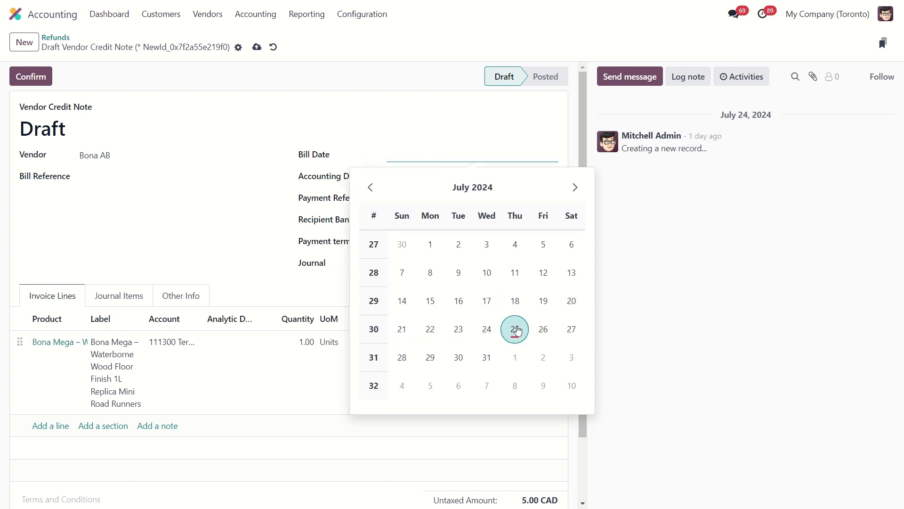
left_click(514, 329)
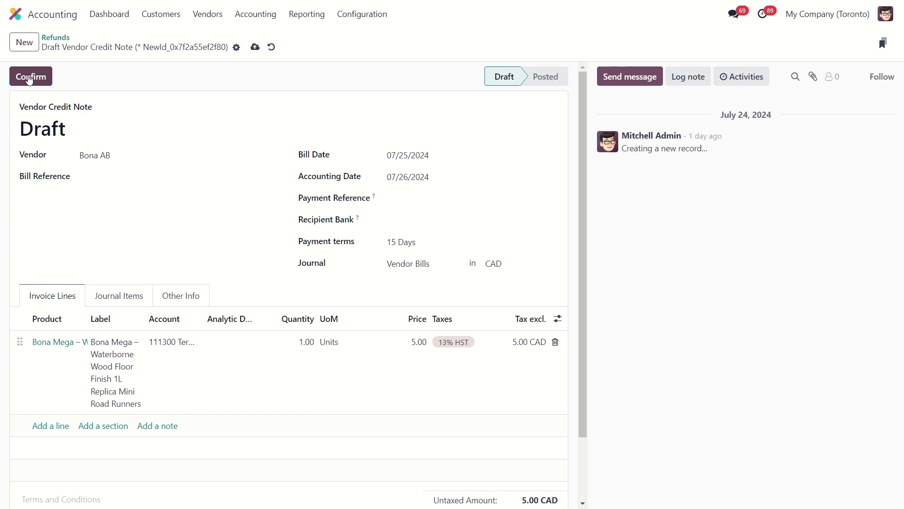
left_click(30, 77)
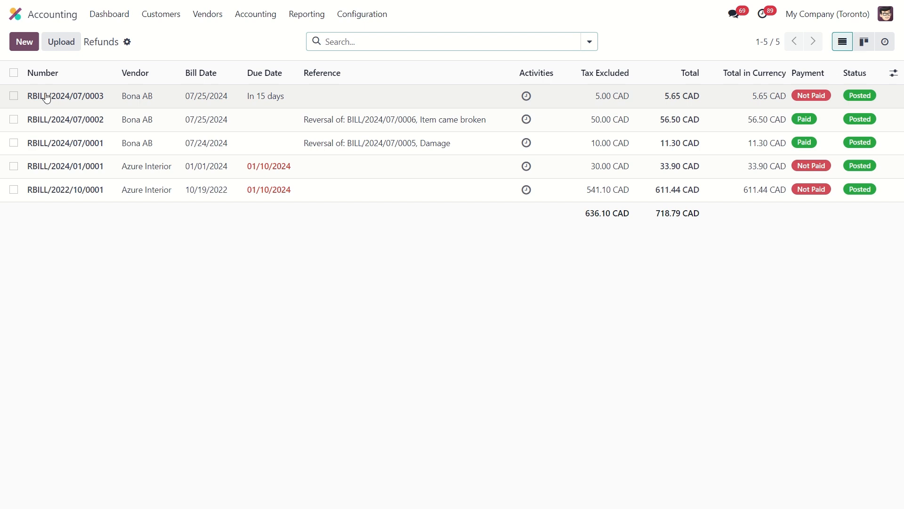
mouse_move(157, 96)
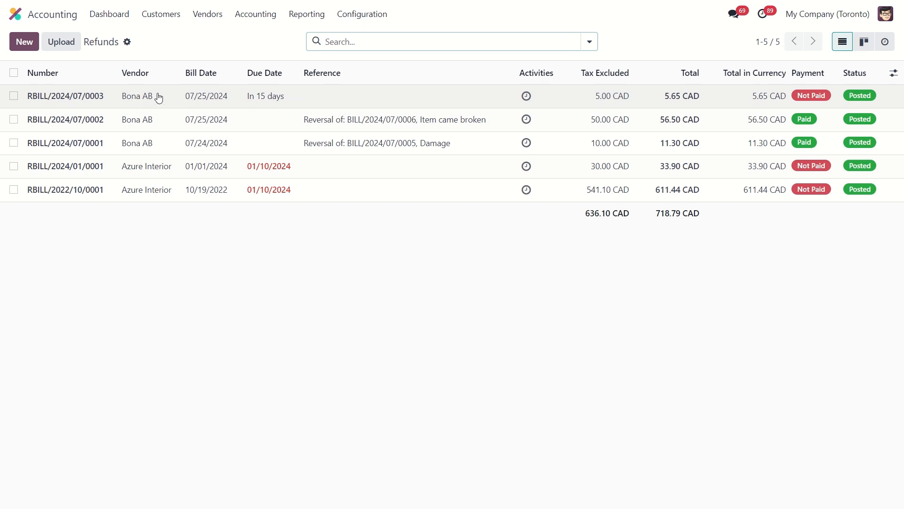
mouse_move(148, 115)
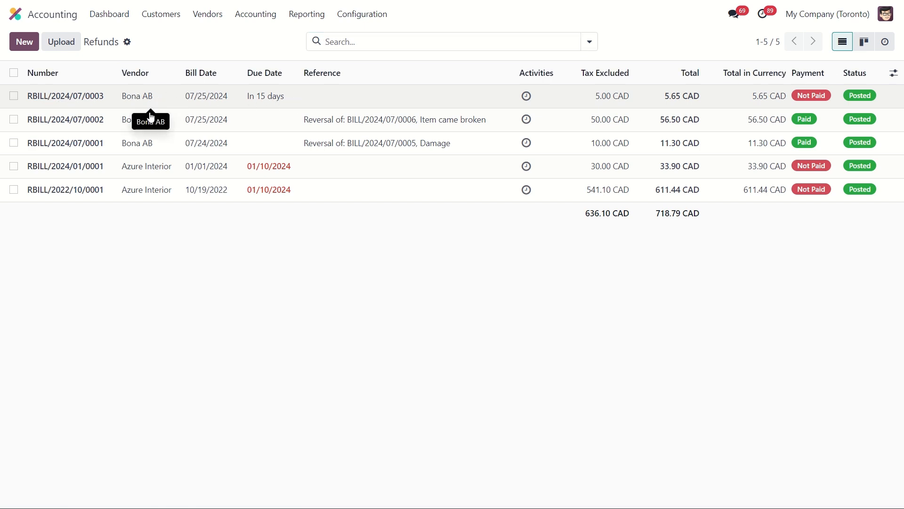
mouse_move(308, 264)
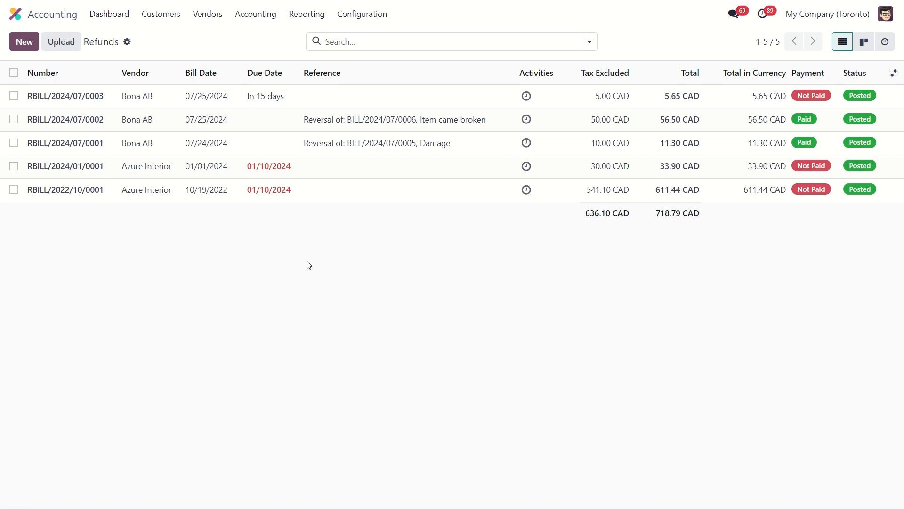